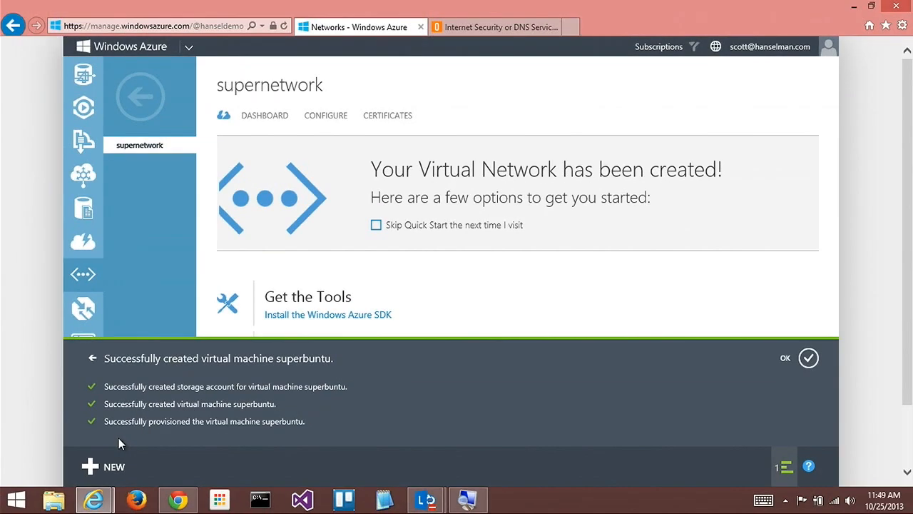
- Dismiss the VM-created notification and view the supernetwork dashboard listing superbuntu at 10.0.1.4
{"action": "left_click", "coordinate": [808, 358]}
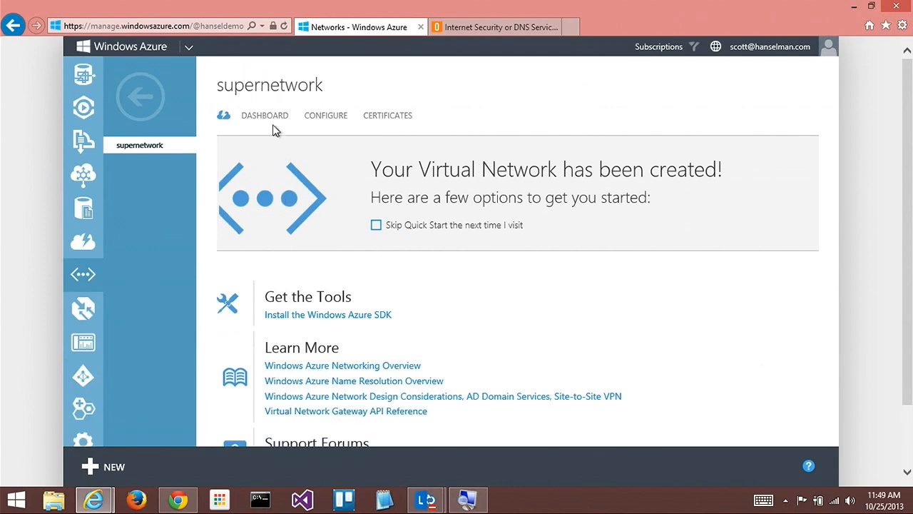
{"action": "left_click", "coordinate": [264, 115]}
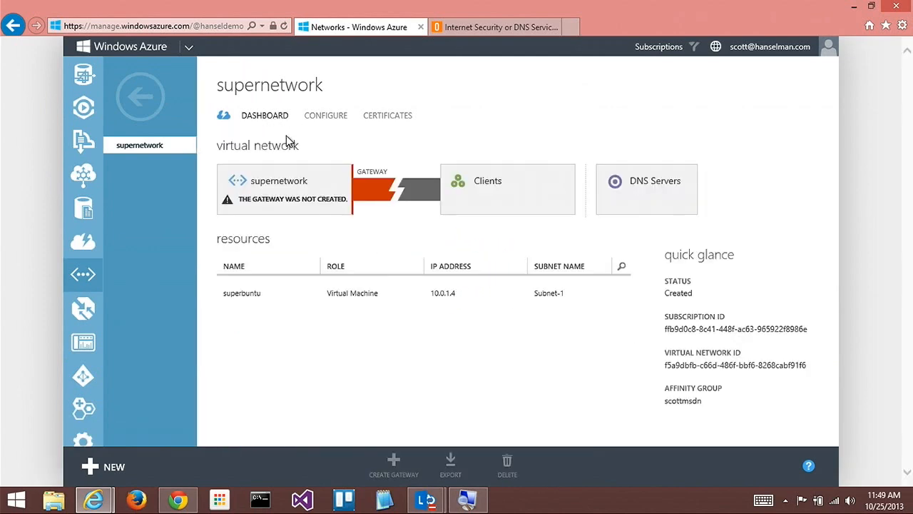
{"action": "left_click", "coordinate": [242, 292]}
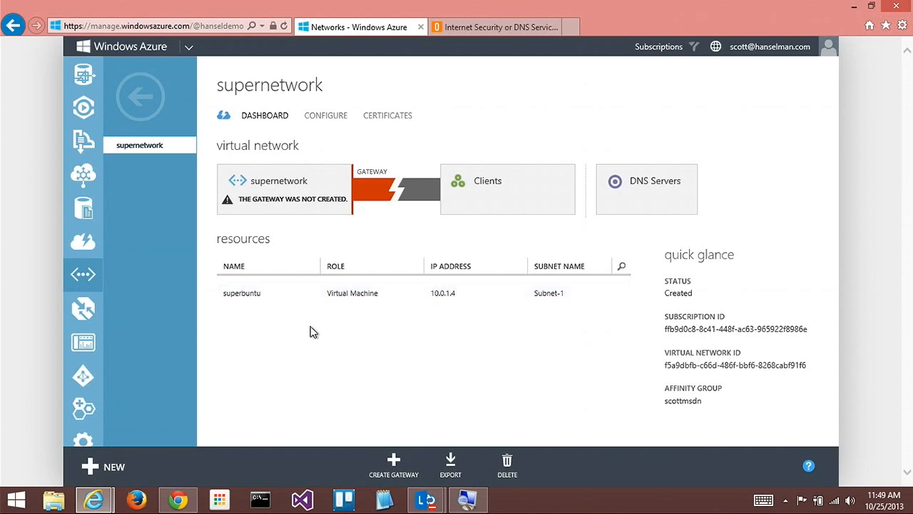
- Move the developer command prompt aside and open the superbuntu virtual machine's dashboard
{"action": "left_click", "coordinate": [259, 499]}
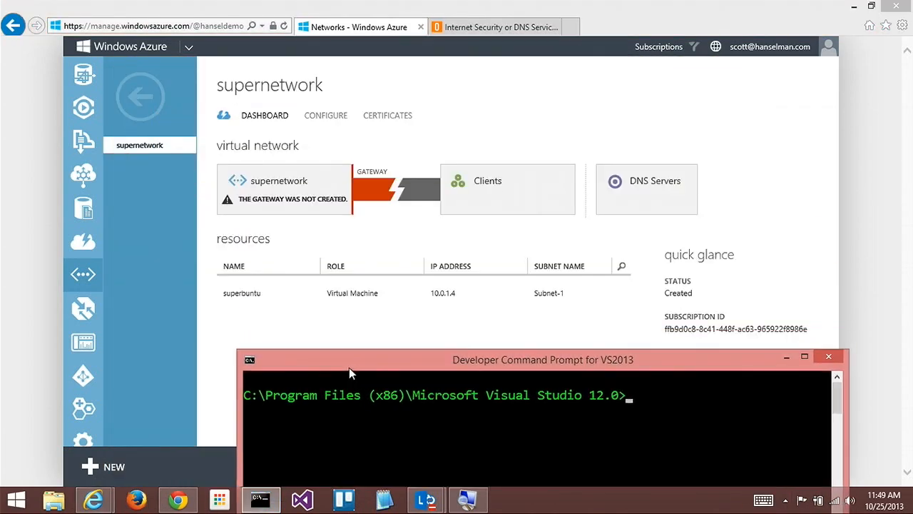
{"action": "left_click_drag", "start_coordinate": [542, 360], "coordinate": [474, 335]}
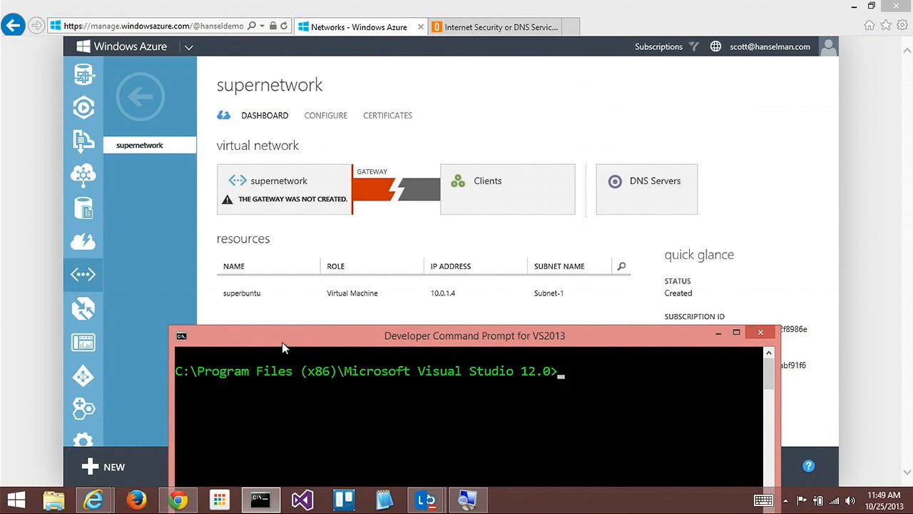
{"action": "left_click_drag", "start_coordinate": [474, 335], "coordinate": [521, 316]}
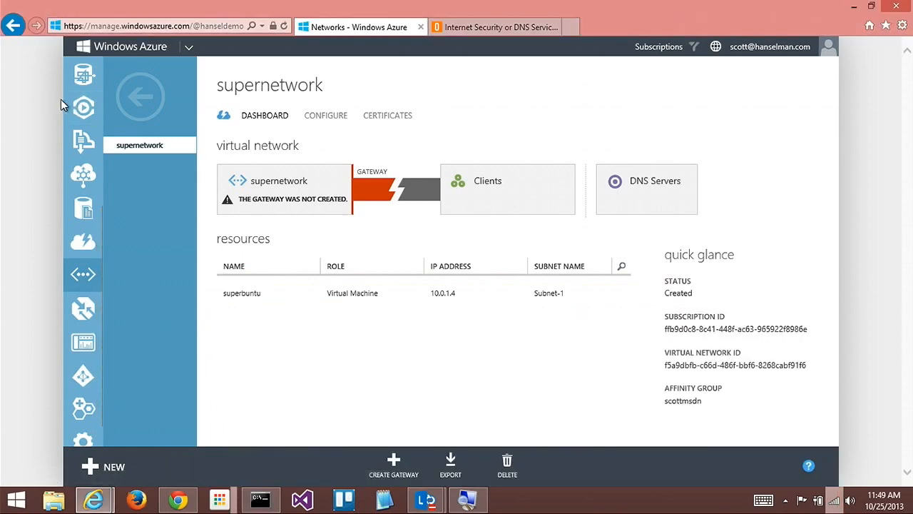
{"action": "left_click", "coordinate": [84, 153]}
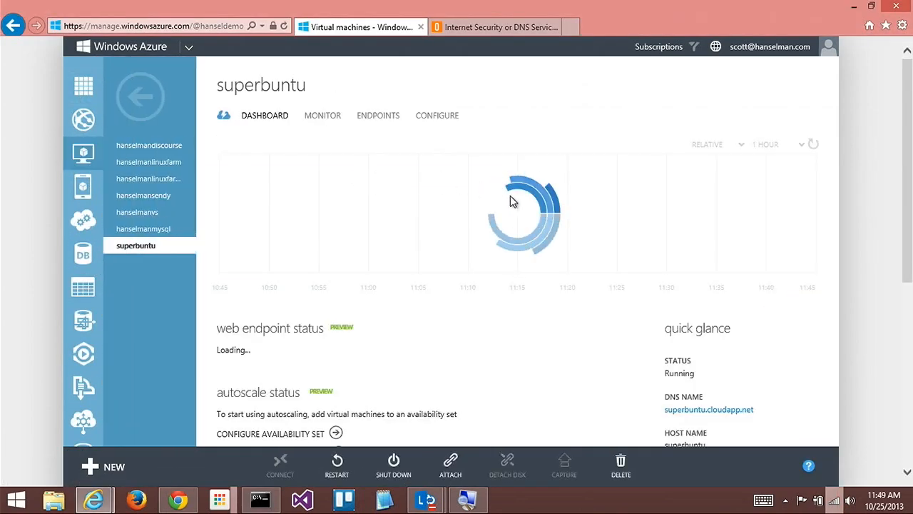
- Run the stermc SSH client in the command prompt to display its usage help
{"action": "left_click", "coordinate": [259, 499]}
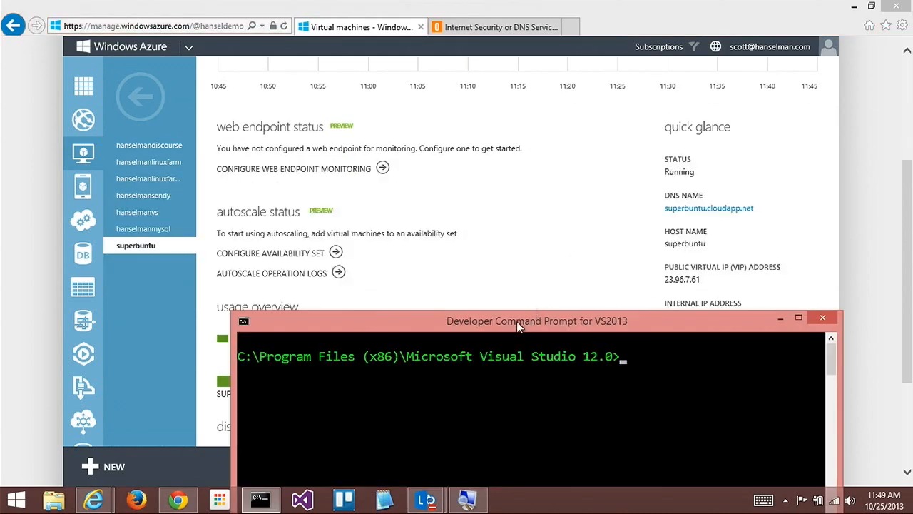
{"action": "type", "text": "ssh"}
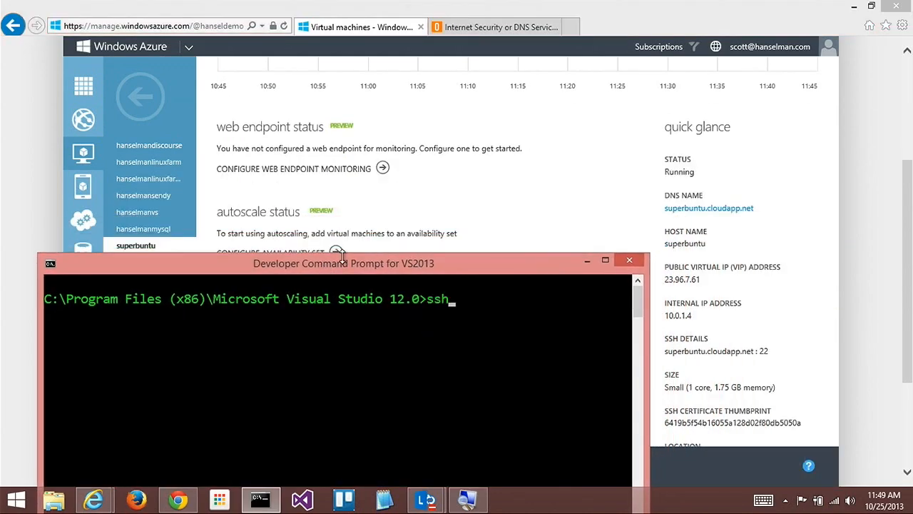
{"action": "type", "text": "stermc"}
{"action": "key", "text": "Return"}
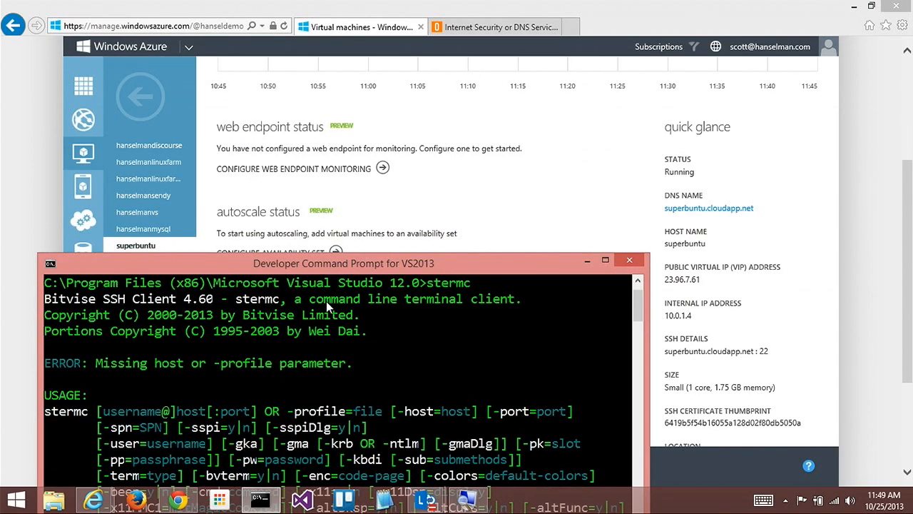
{"action": "scroll", "scroll_direction": "down", "scroll_amount": 3}
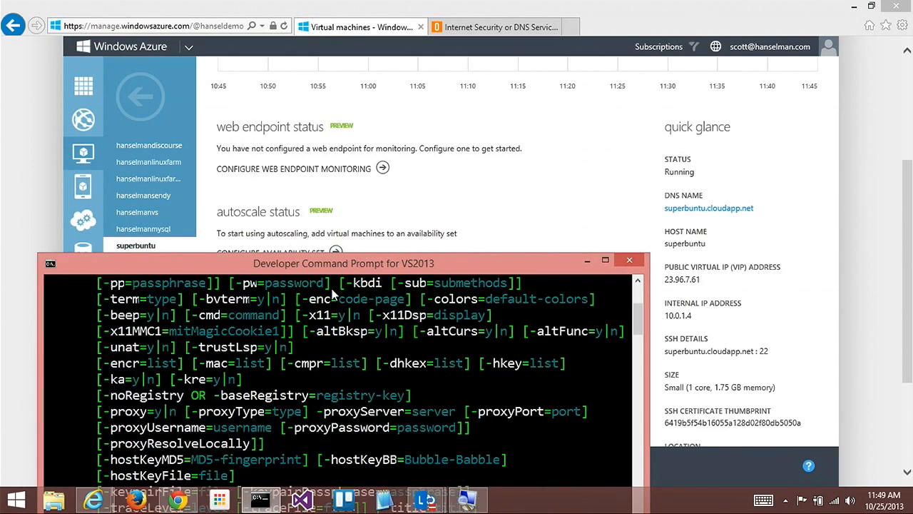
{"action": "left_click_drag", "start_coordinate": [342, 263], "coordinate": [342, 55]}
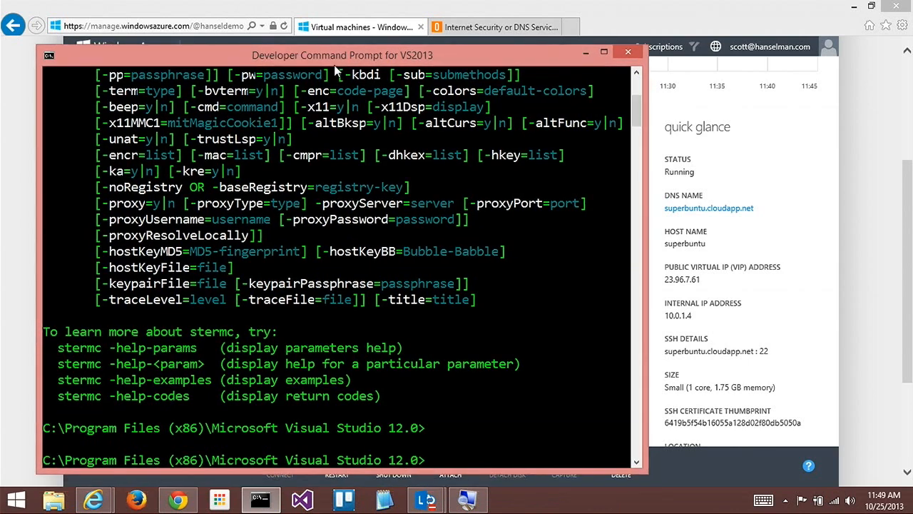
{"action": "type", "text": "ssh"}
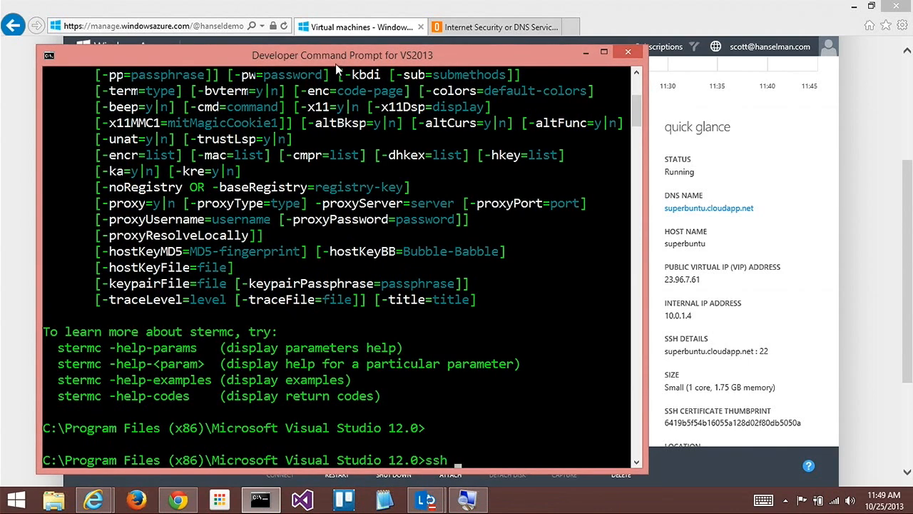
{"action": "type", "text": "superbuntu.cloudapp.net:2"}
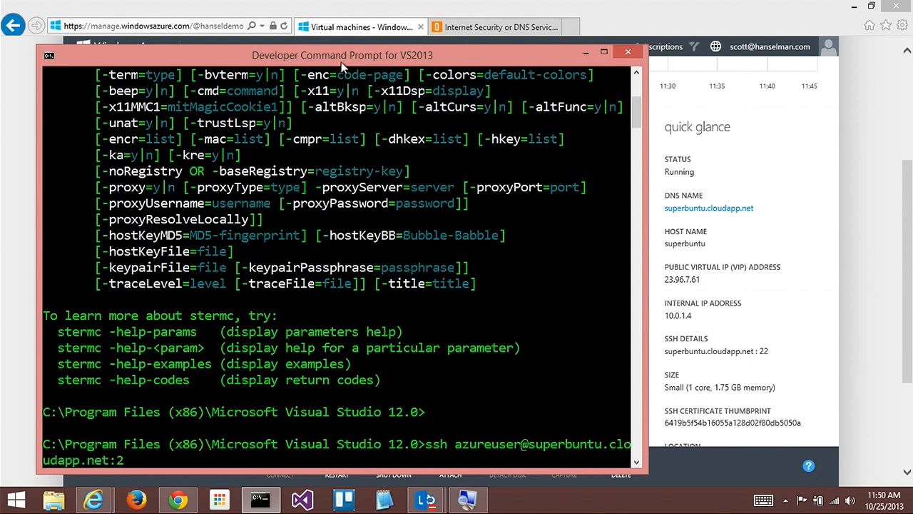
- Connect to superbuntu over SSH, run and quit top, then show ifconfig with eth0 at 10.0.1.4
{"action": "key", "text": "Return"}
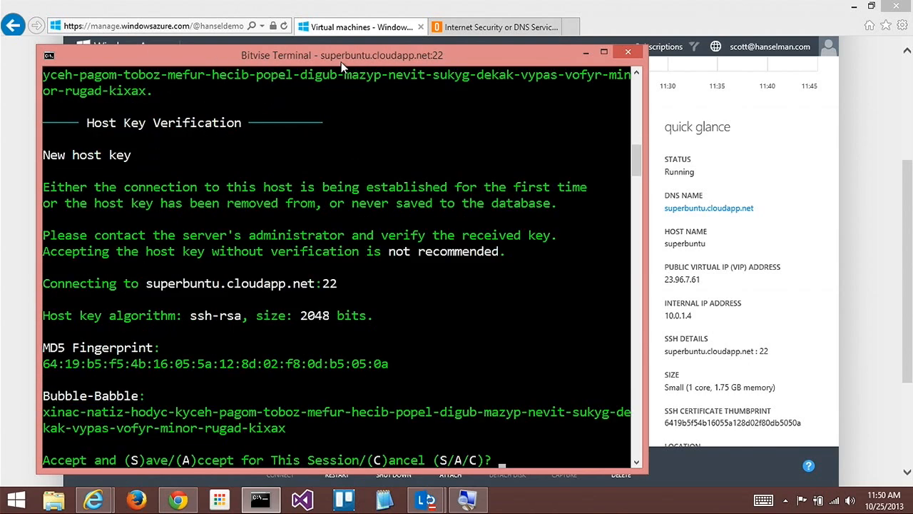
{"action": "type", "text": "s"}
{"action": "type", "text": "t"}
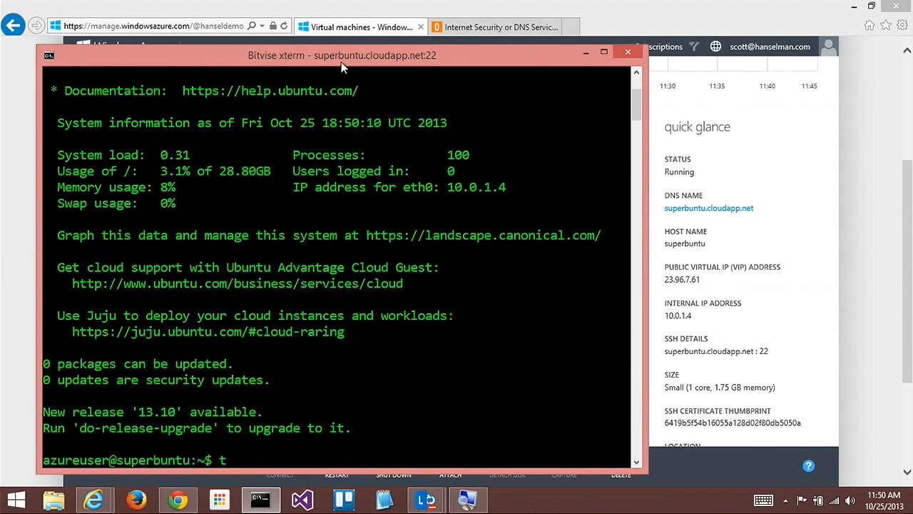
{"action": "type", "text": "op"}
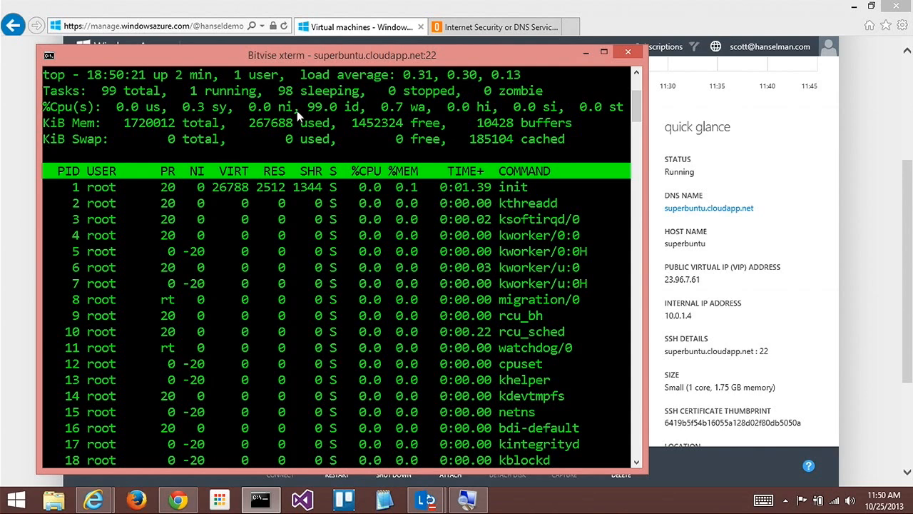
{"action": "key", "text": "q"}
{"action": "type", "text": "ls a-"}
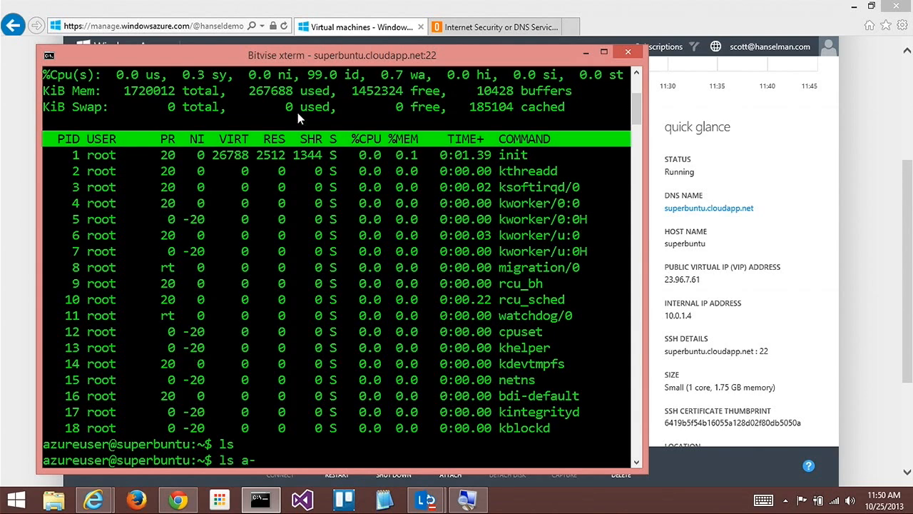
{"action": "type", "text": "lo"}
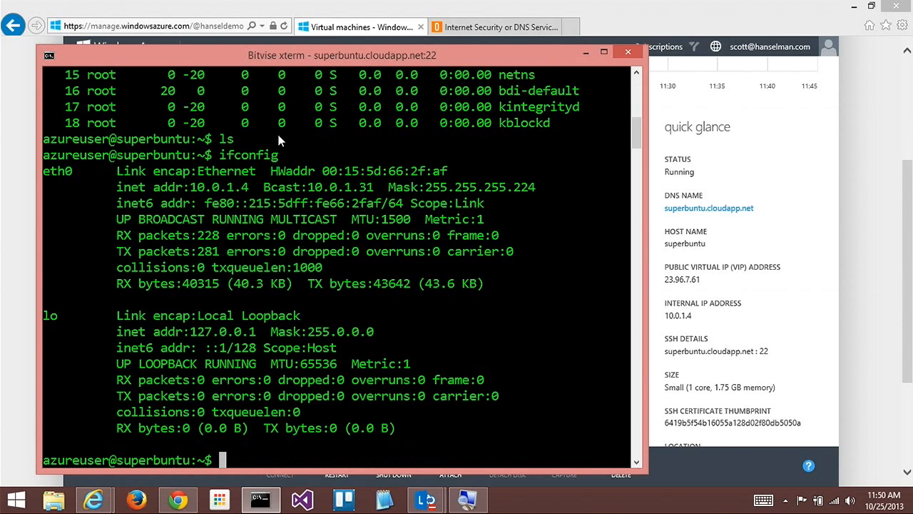
{"action": "mouse_move", "coordinate": [219, 193]}
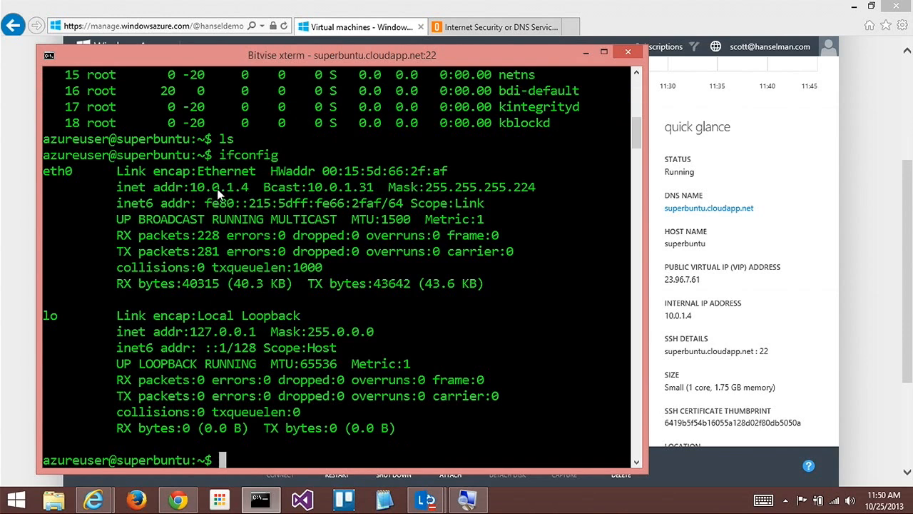
{"action": "mouse_move", "coordinate": [375, 196]}
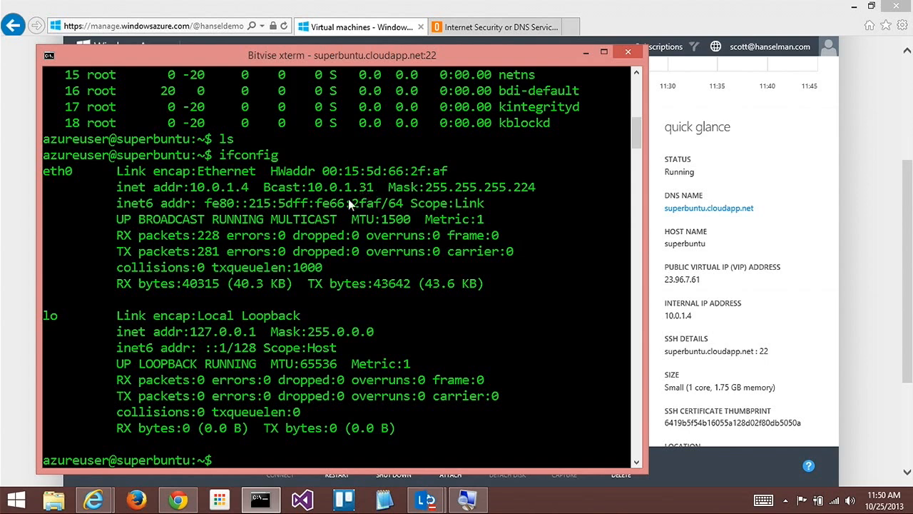
{"action": "mouse_move", "coordinate": [339, 320]}
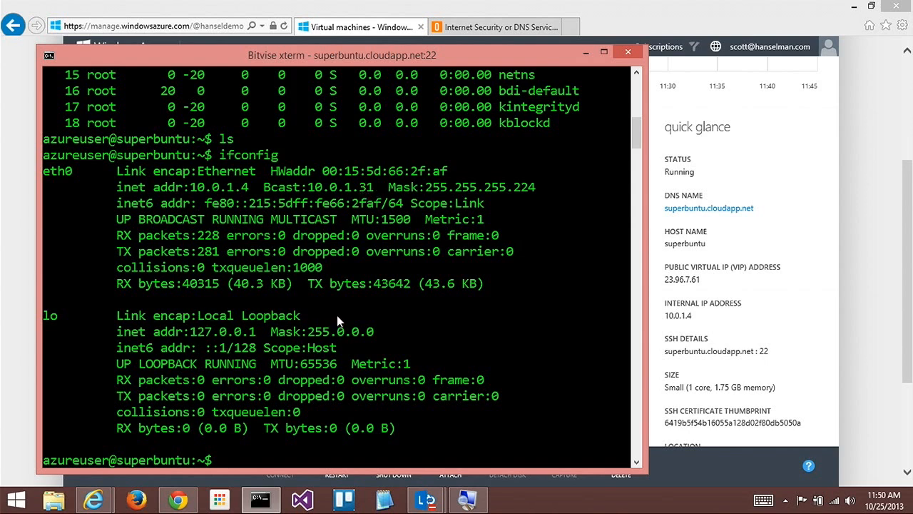
{"action": "type", "text": "ns"}
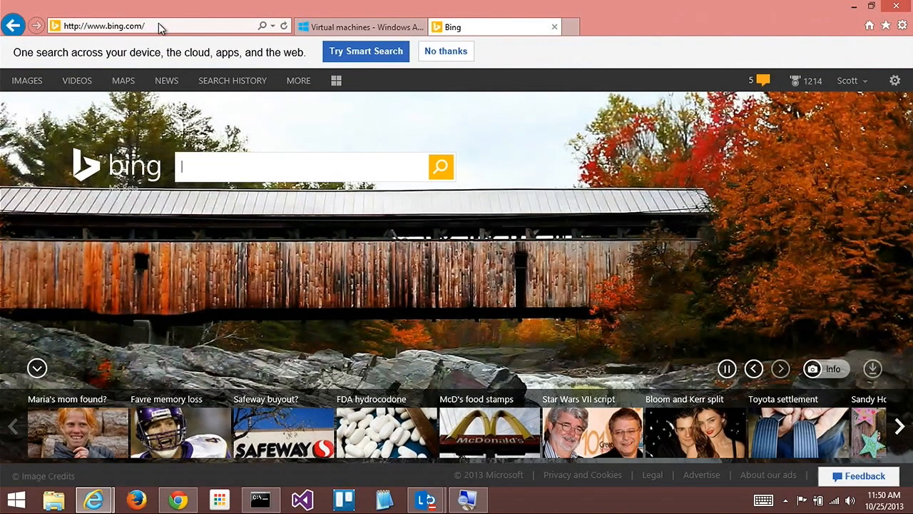
- Search Bing for 'get dns server' and scroll the cyberciti.biz article to cat /etc/resolv.conf
{"action": "type", "text": "get dns server"}
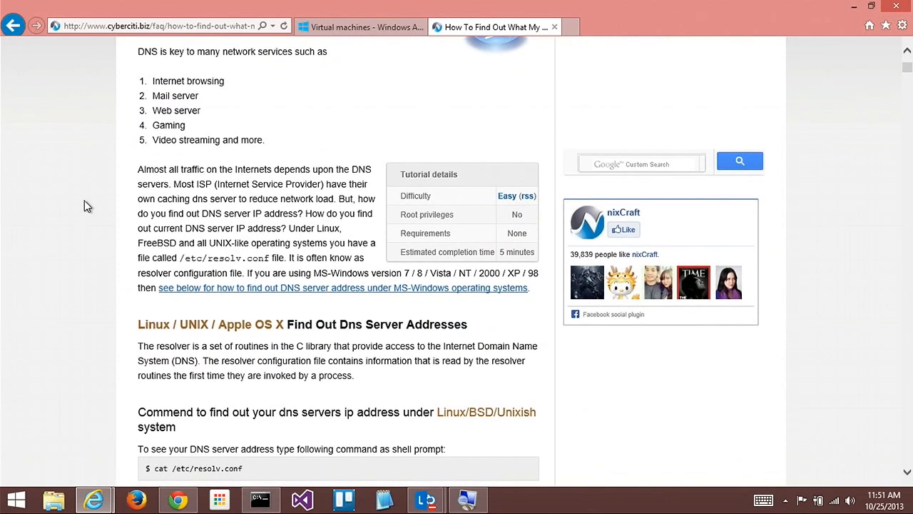
{"action": "scroll", "scroll_direction": "down", "scroll_amount": 3}
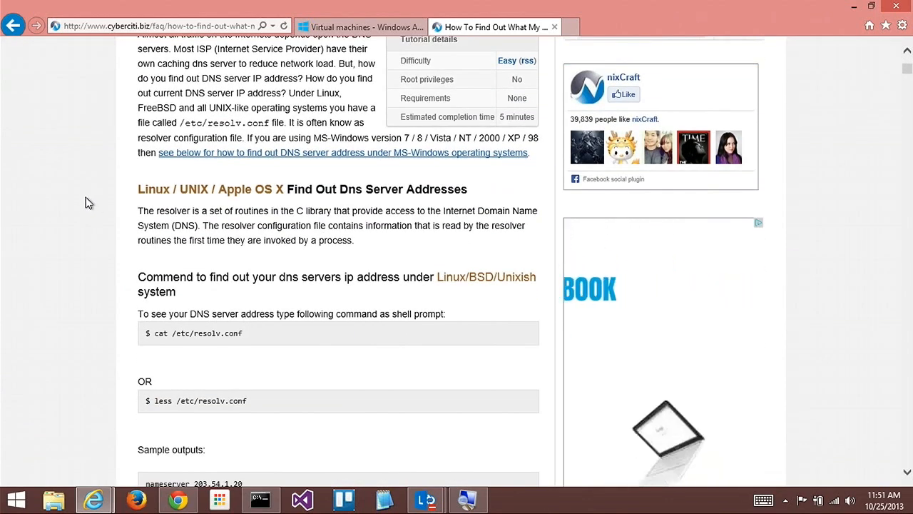
{"action": "left_click", "coordinate": [260, 499]}
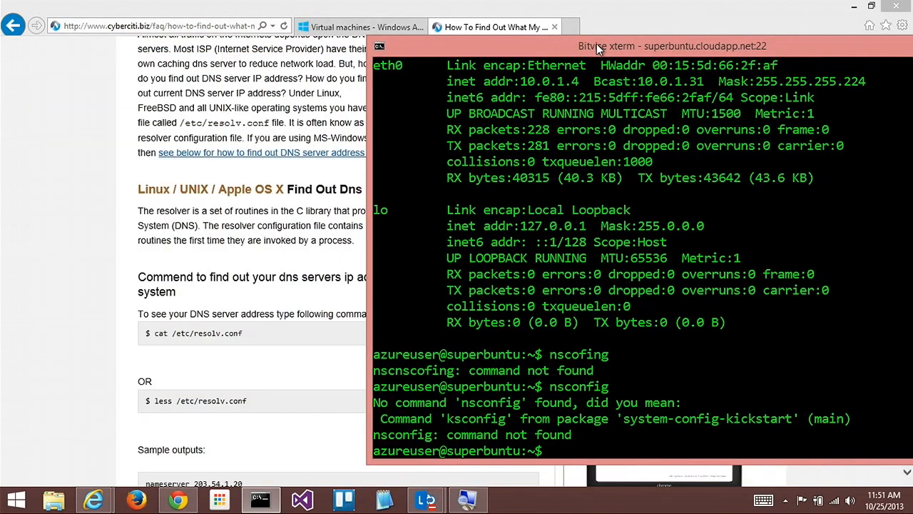
- Run cat /etc/resolv.conf, showing nameservers 208.67.222.222 and 208.67.220.220
{"action": "type", "text": "cat /et"}
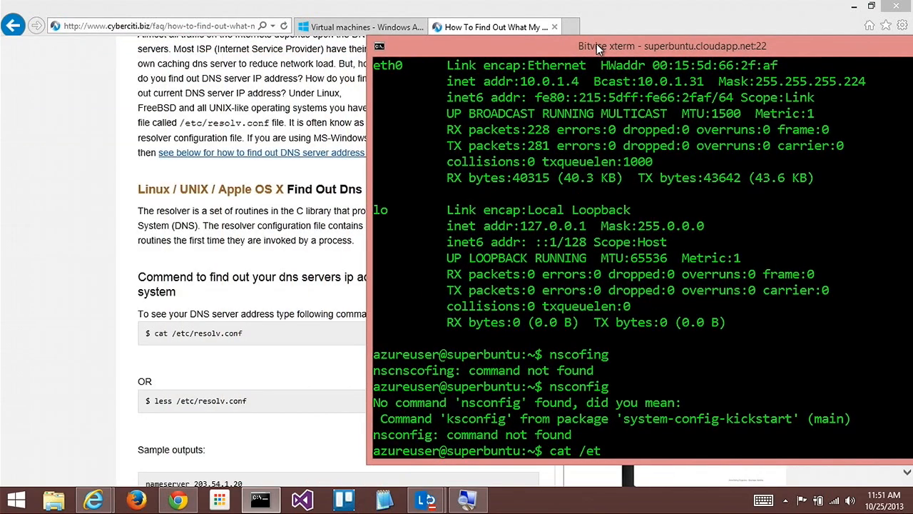
{"action": "type", "text": "c/resolv/"}
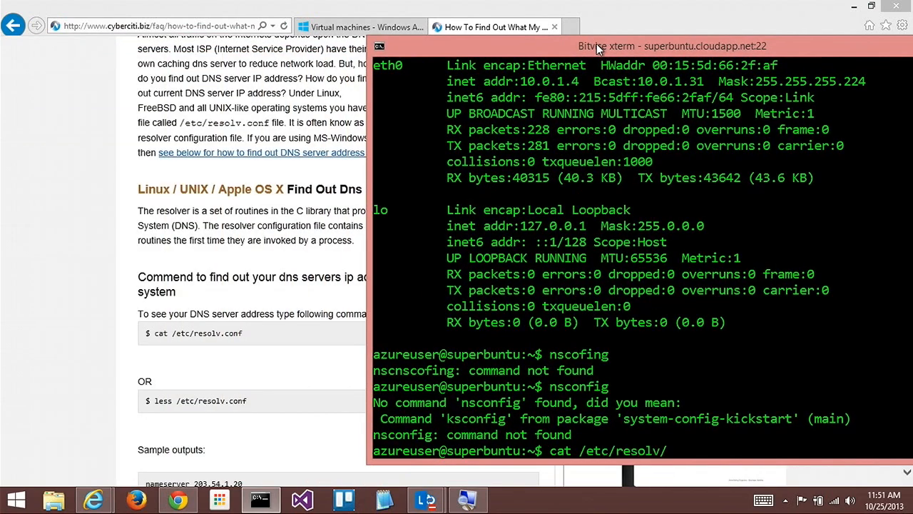
{"action": "type", "text": "c"}
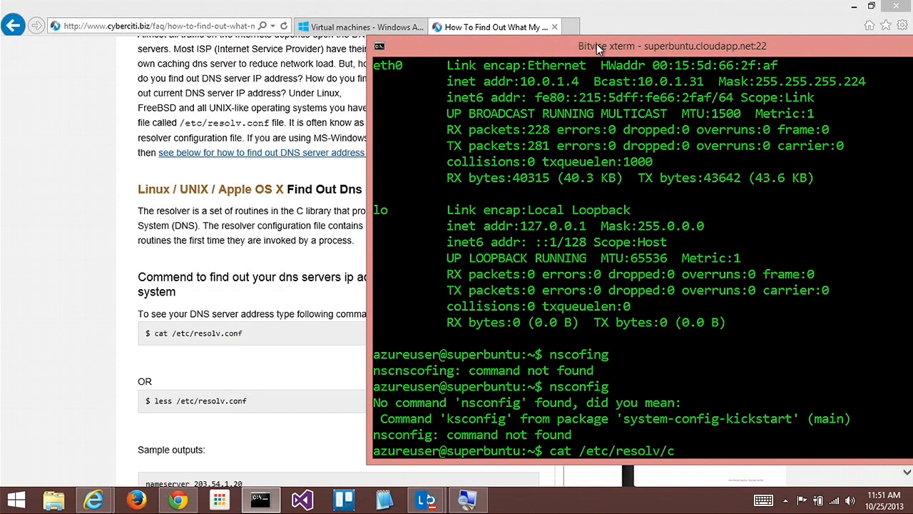
{"action": "key", "text": "Return"}
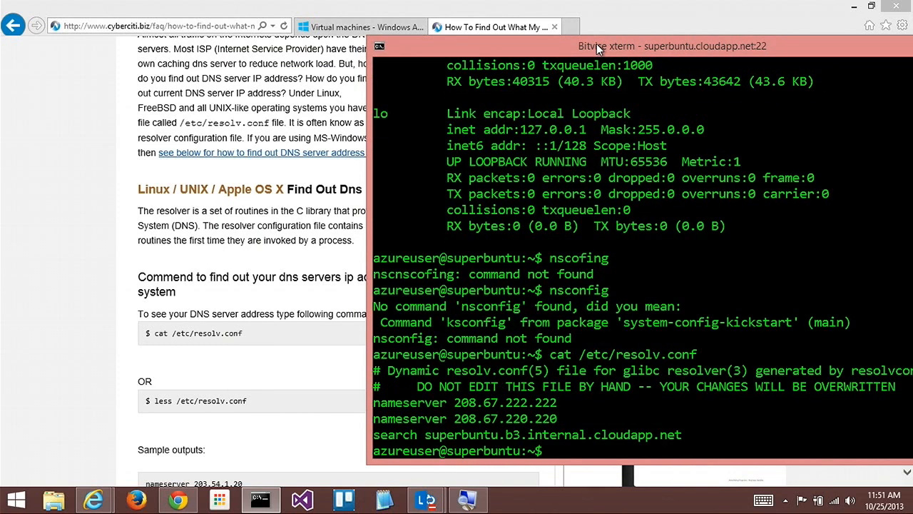